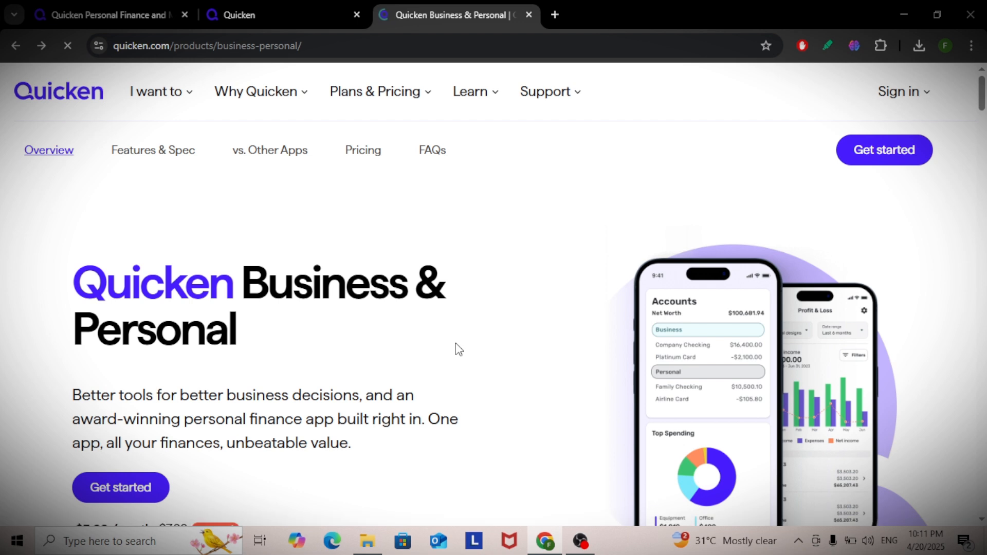
pyautogui.scroll(-3)
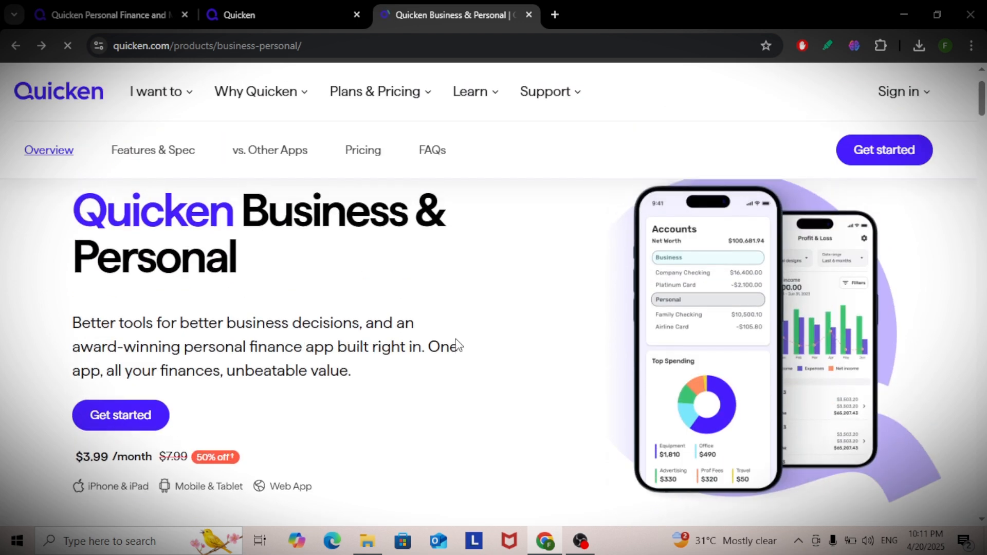
pyautogui.moveTo(458, 296)
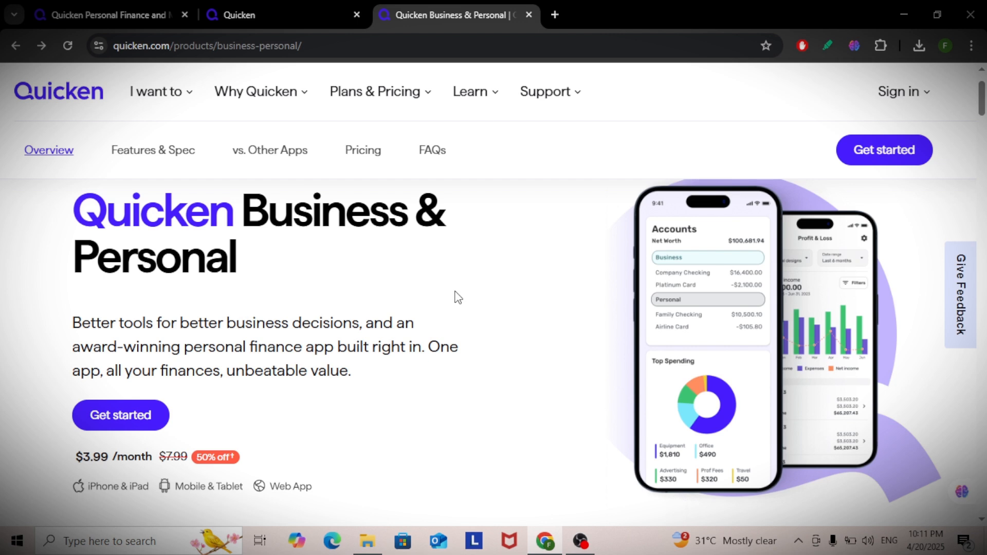
pyautogui.scroll(-3)
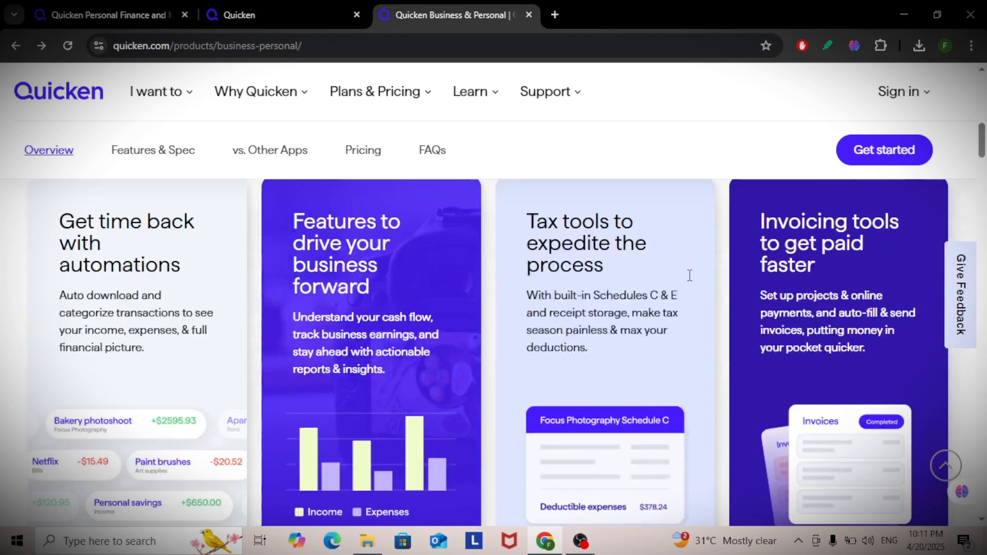
pyautogui.scroll(-3)
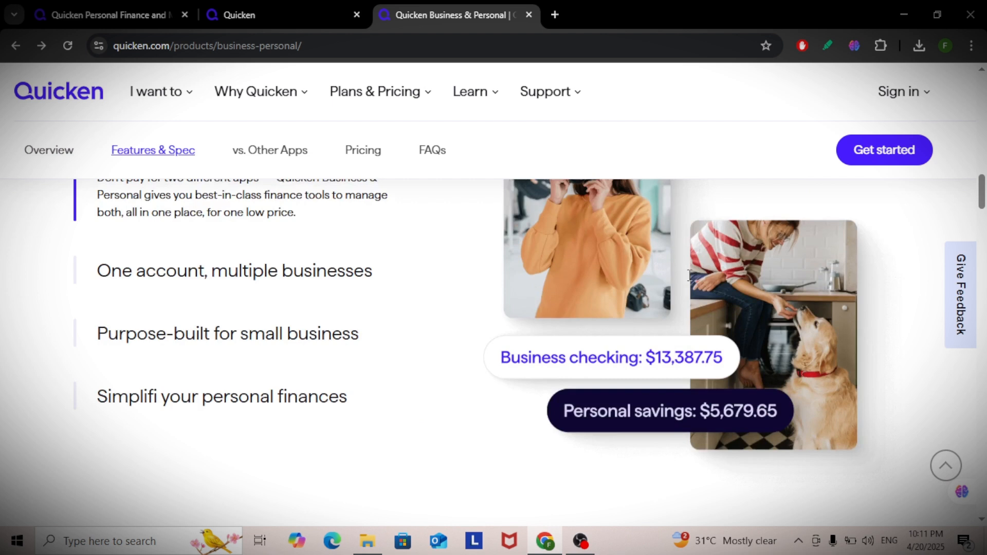
pyautogui.scroll(-3)
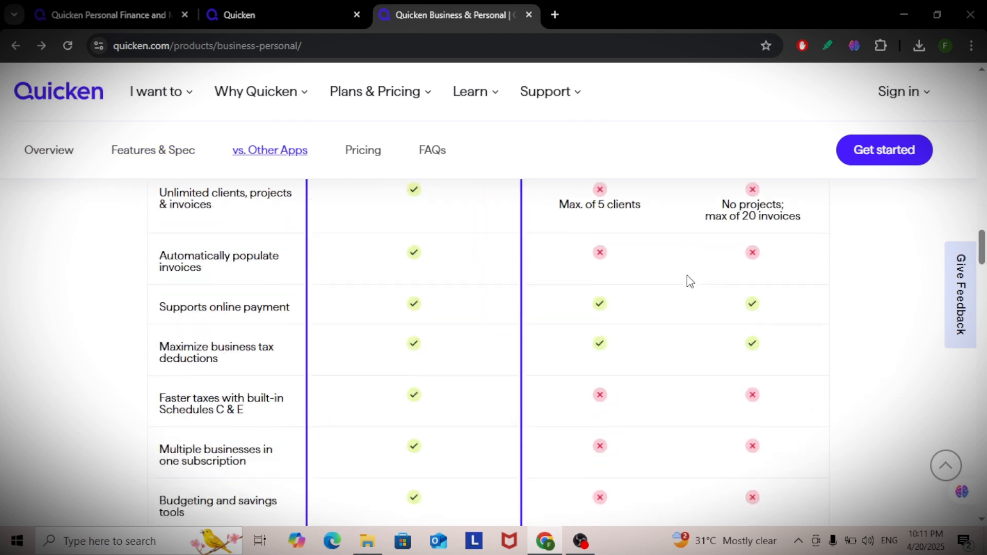
pyautogui.scroll(-3)
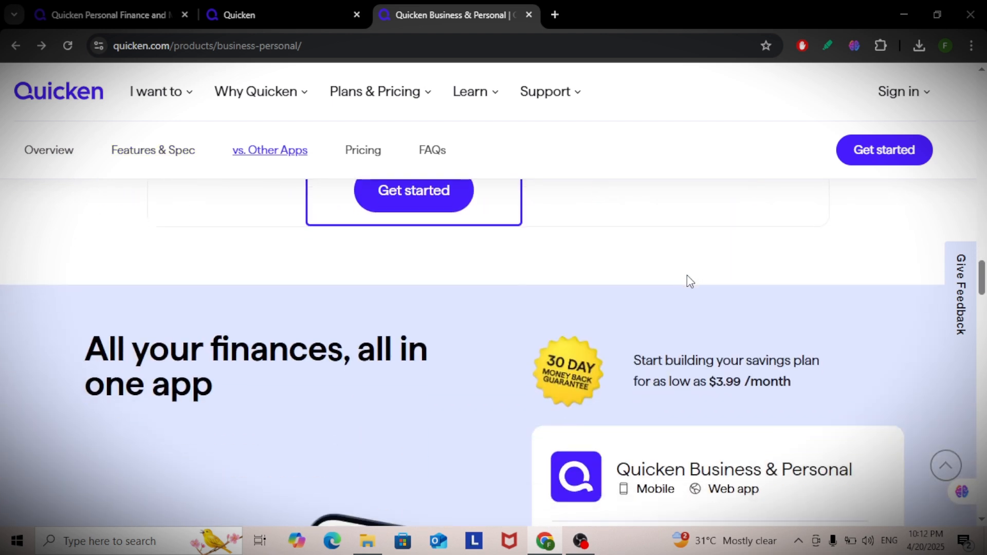
pyautogui.scroll(-3)
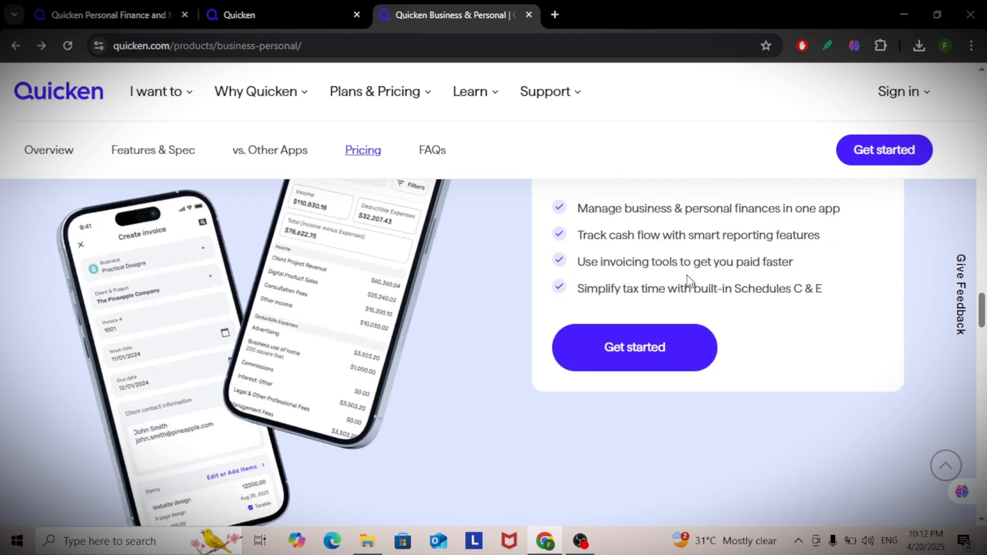
pyautogui.scroll(3)
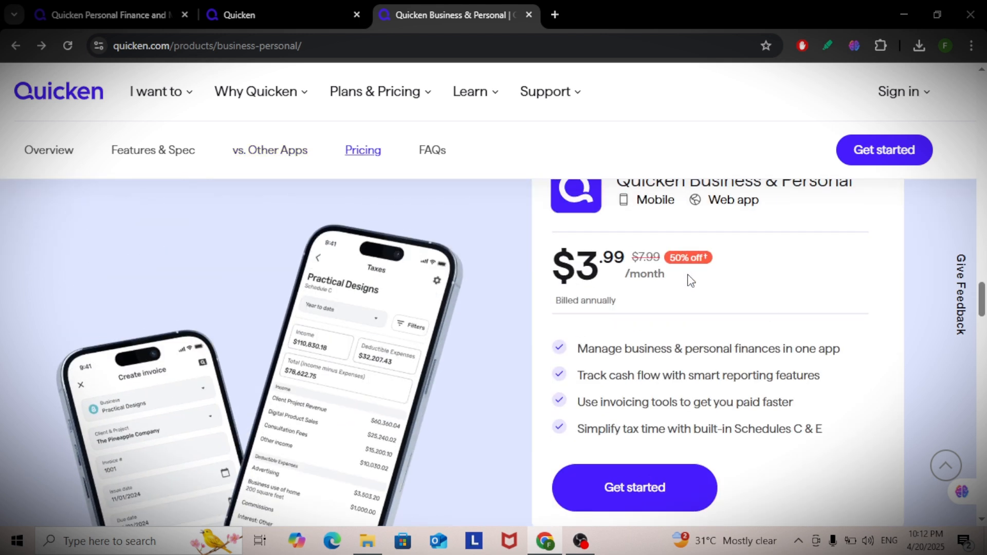